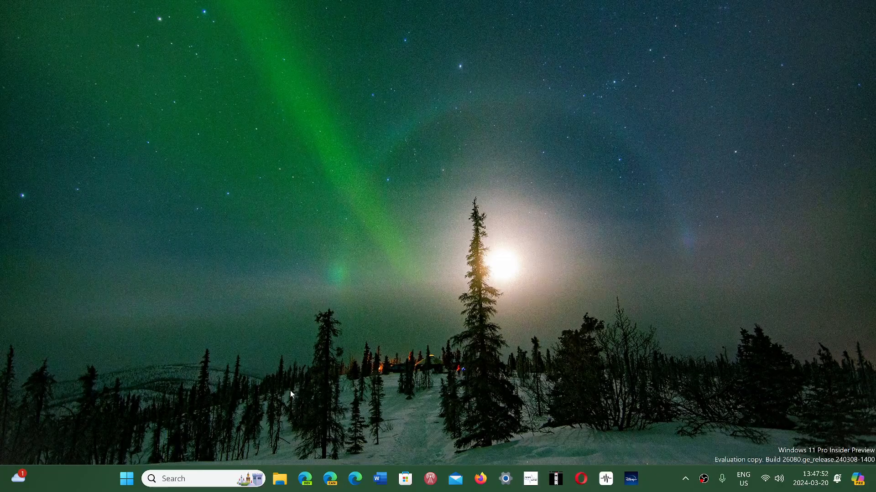
pyautogui.moveTo(353, 420)
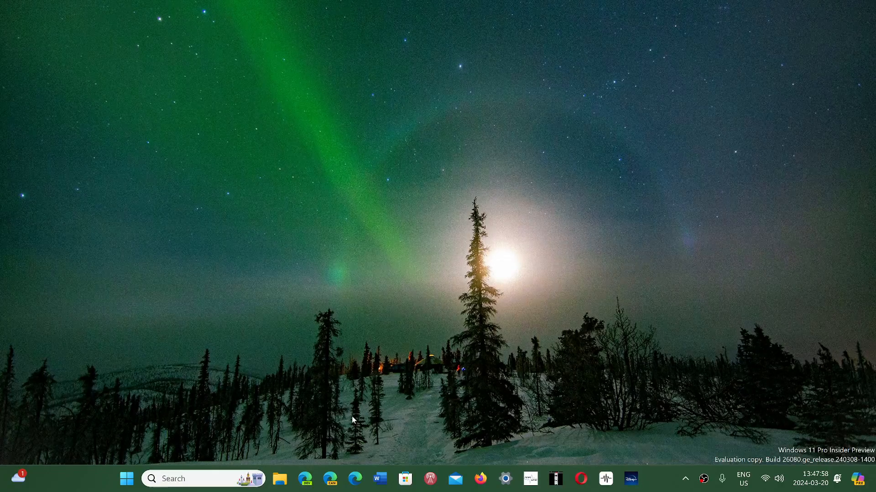
pyautogui.moveTo(201, 407)
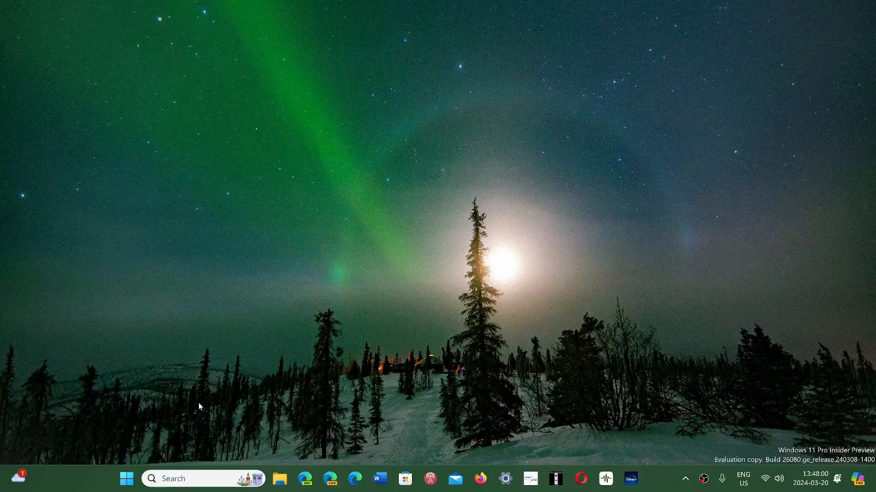
# - Launch Windows Settings from the taskbar onto its Home page with recommended settings and cloud storage
pyautogui.click(126, 479)
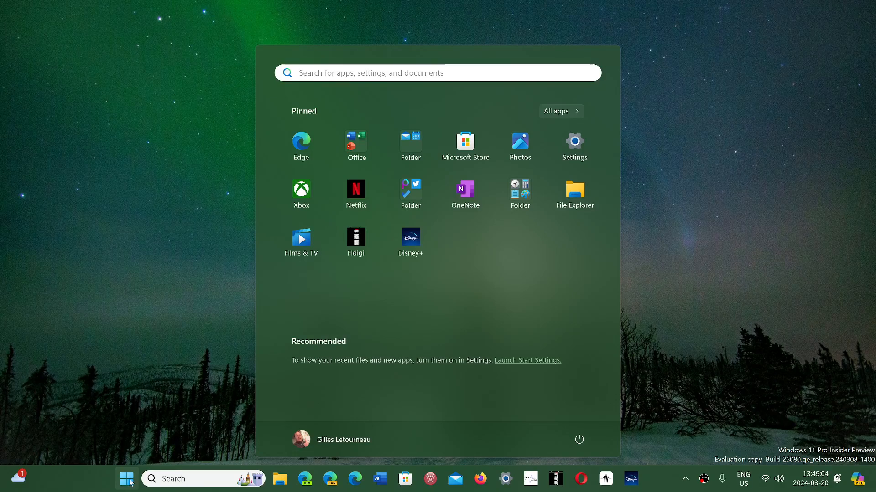
pyautogui.moveTo(733, 349)
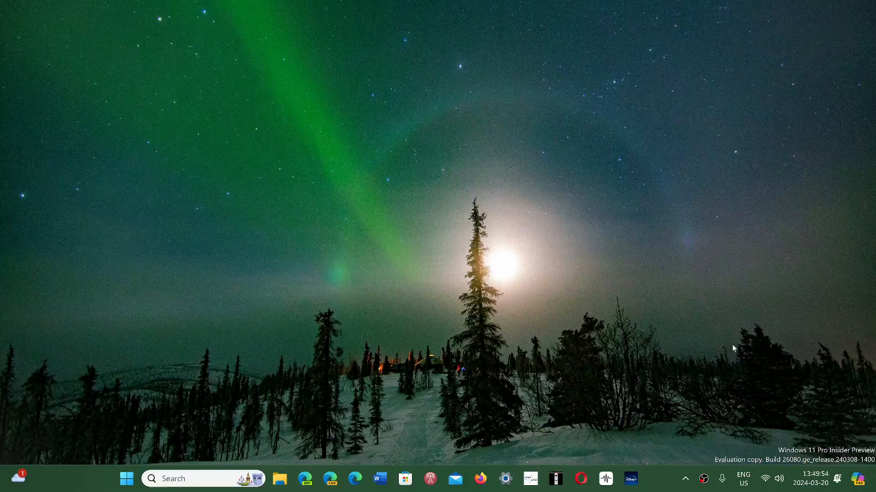
pyautogui.moveTo(482, 449)
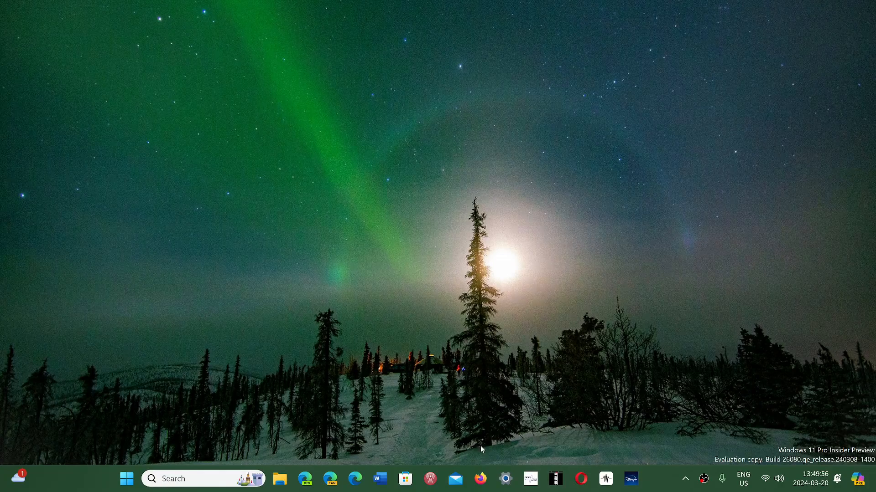
pyautogui.click(505, 479)
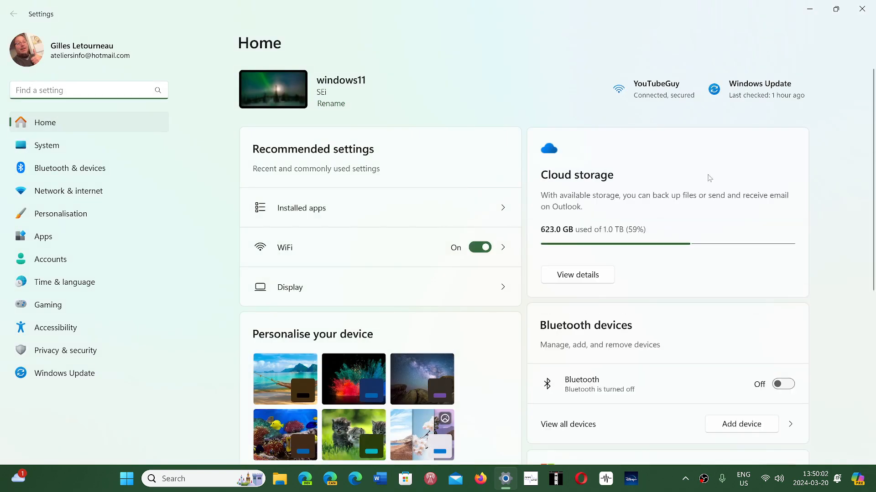
pyautogui.moveTo(848, 259)
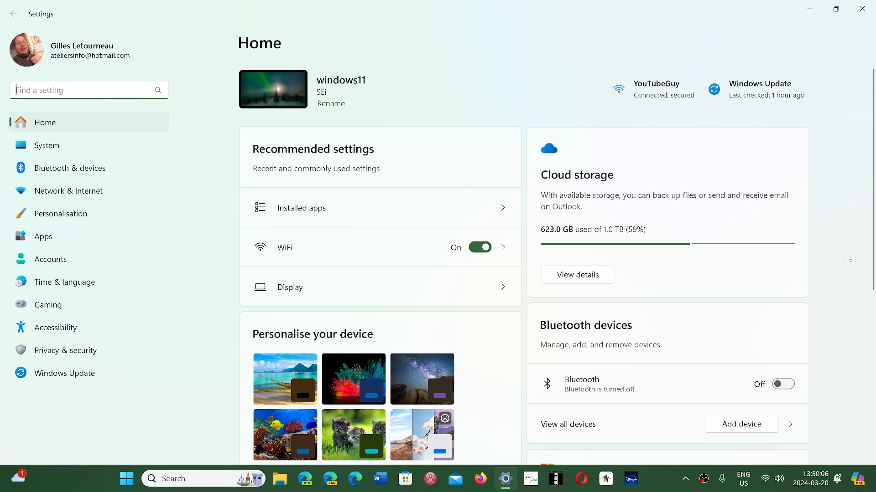
pyautogui.moveTo(851, 57)
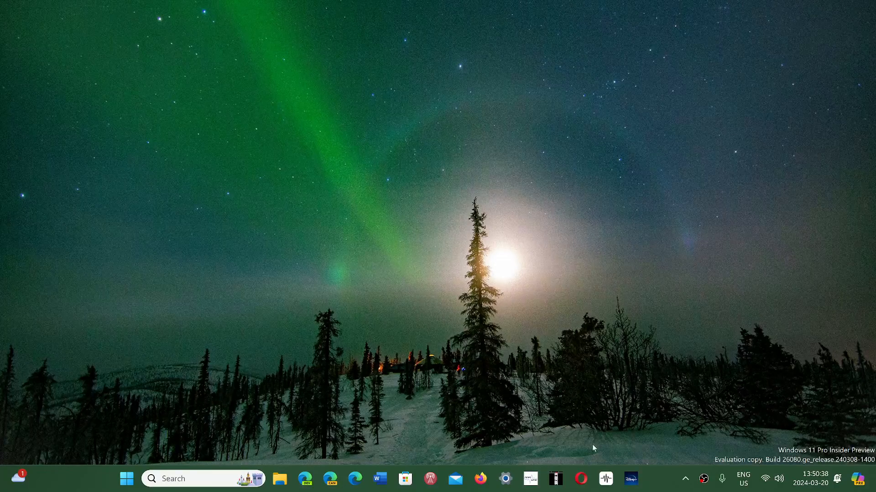
pyautogui.moveTo(657, 480)
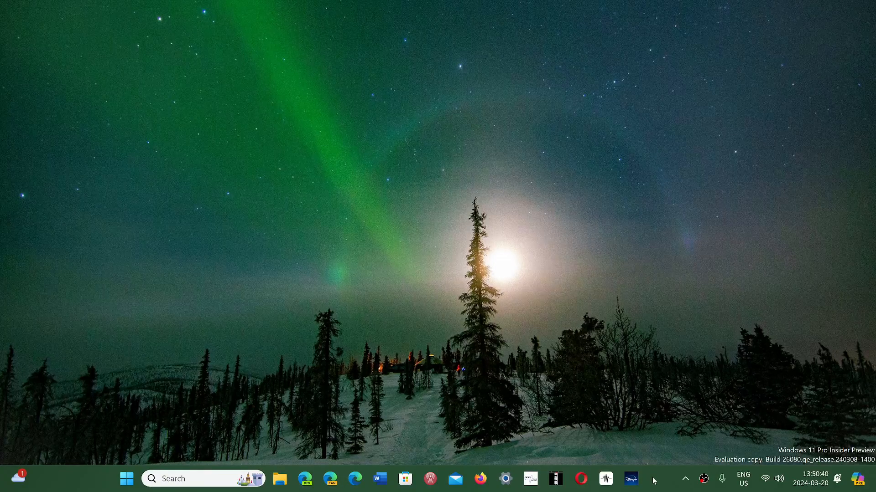